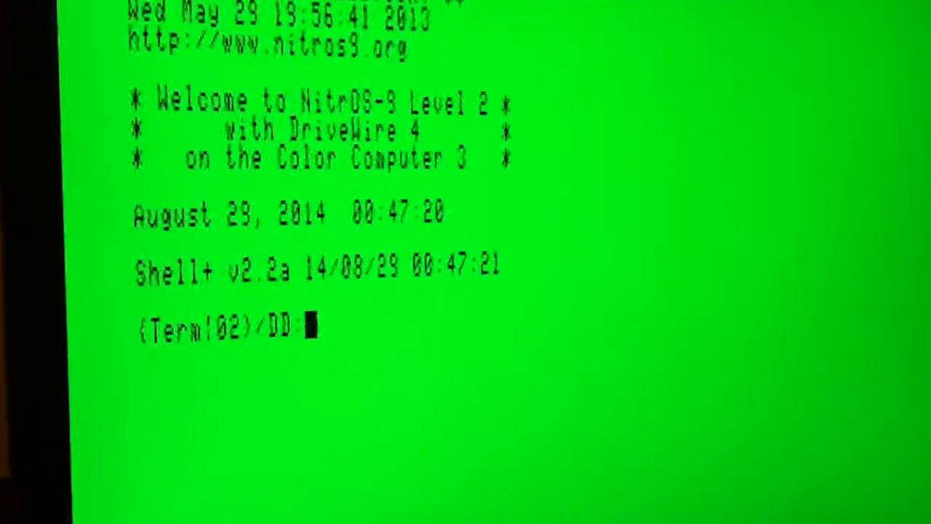
# Enter the Shell+ command 'shell i=/w78' to start a shell on window device 78.
pyautogui.write('shell i')
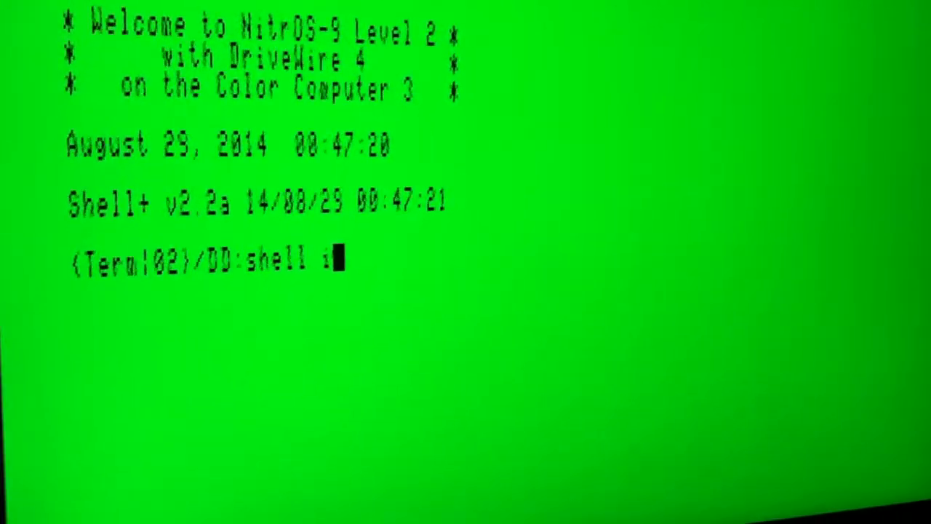
pyautogui.write('=/w')
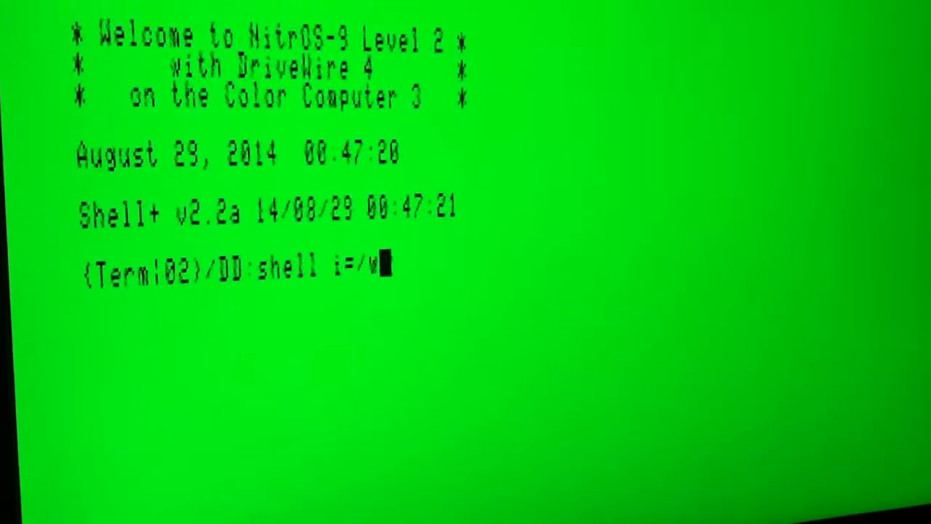
pyautogui.write('78')
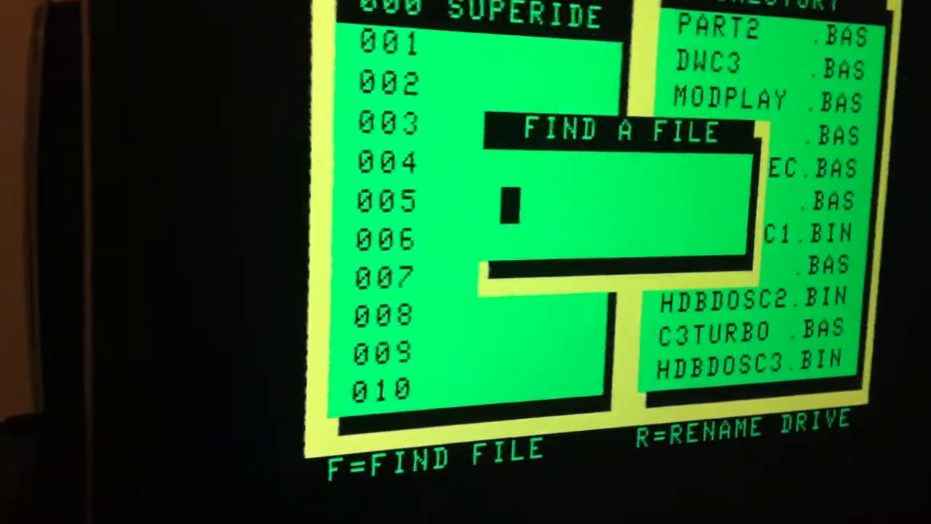
pyautogui.write('QUICX')
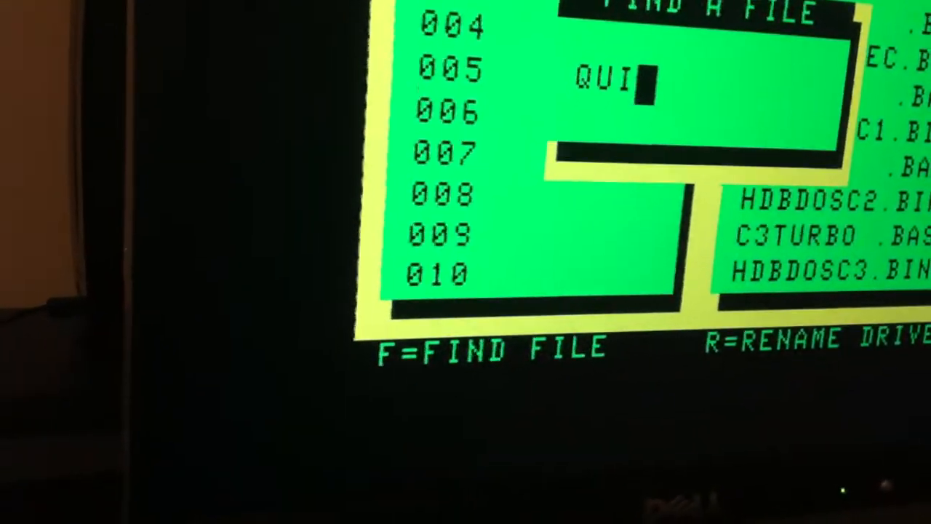
pyautogui.write('X')
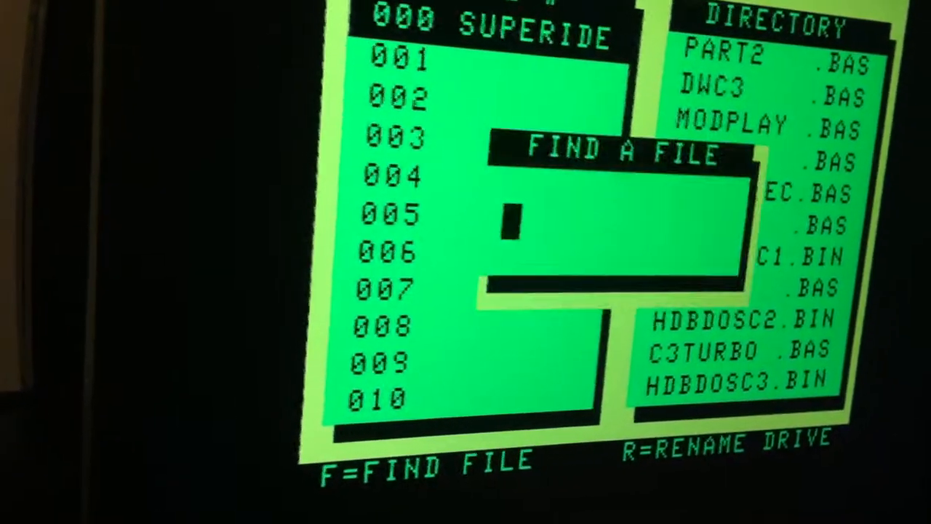
# Search for 'POO' to jump to the GAMES directory listing POOYAN.BIN.
pyautogui.write('P00')
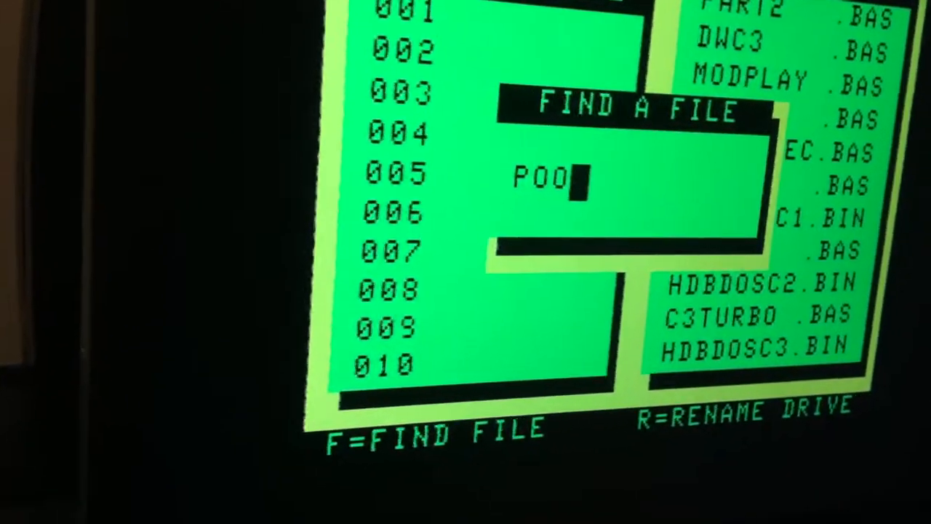
pyautogui.press('enter')
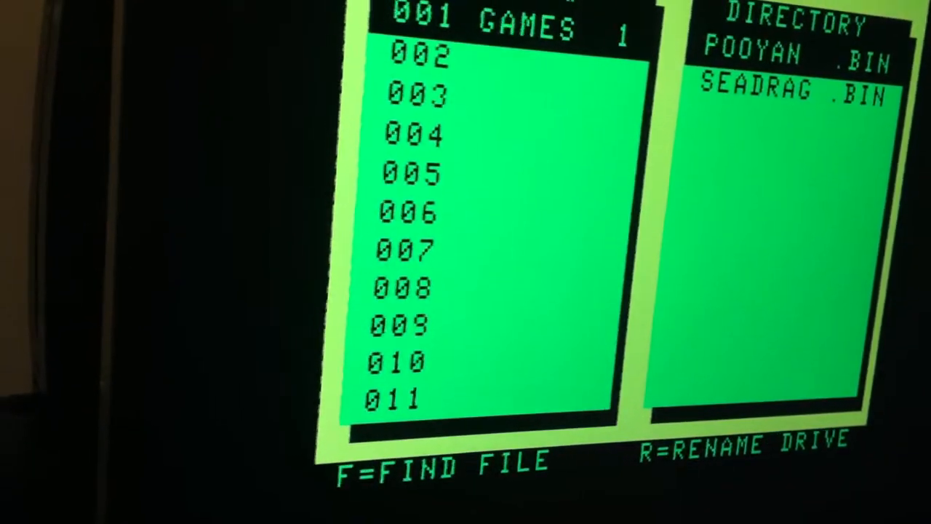